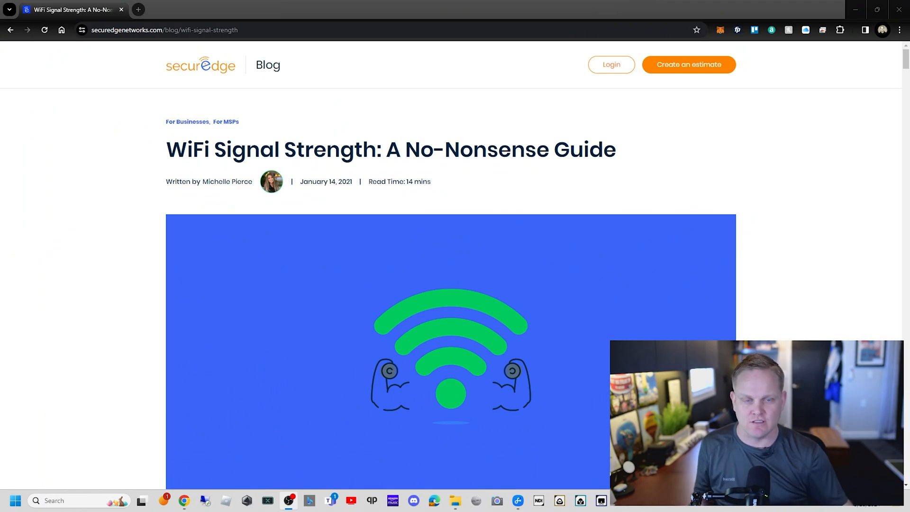
Scroll the SecurEdge guide past the hero image and 'What is a WiFi signal?' to 'How do WiFi signals work?'
scroll("down", 3)
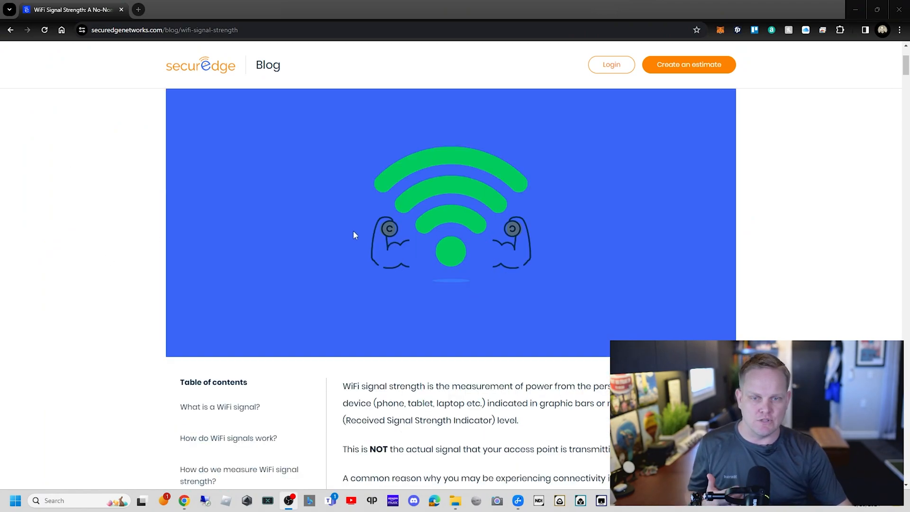
scroll("down", 3)
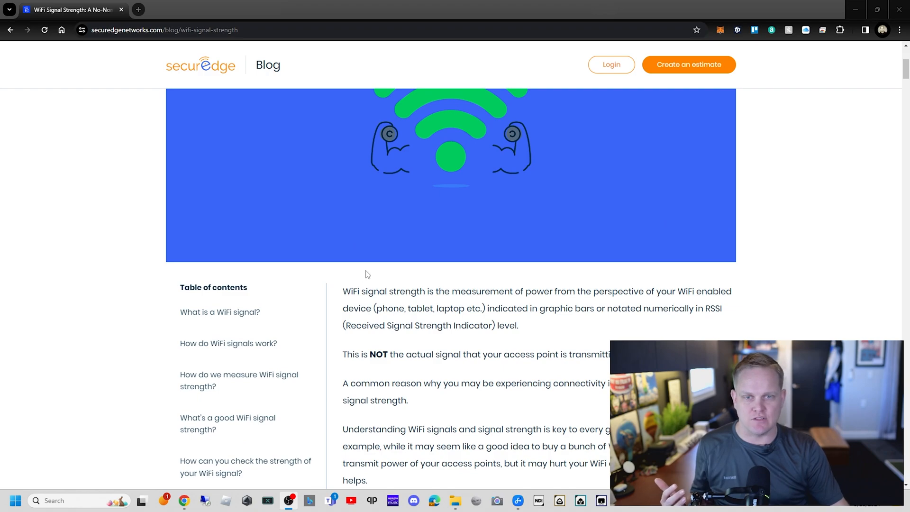
scroll("down", 3)
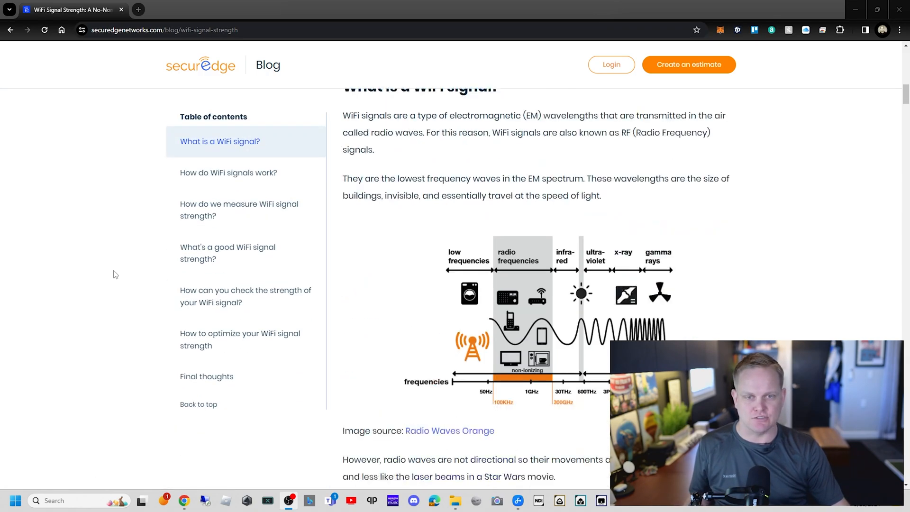
scroll("down", 3)
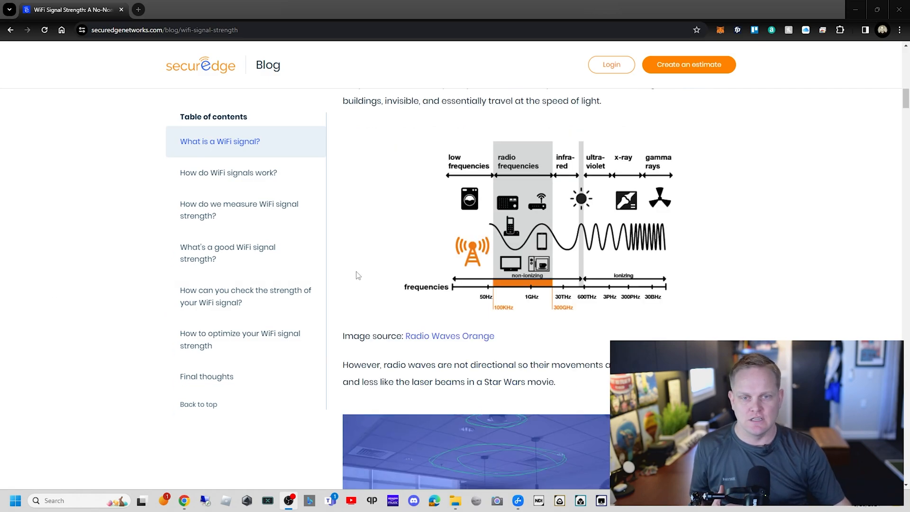
scroll("down", 3)
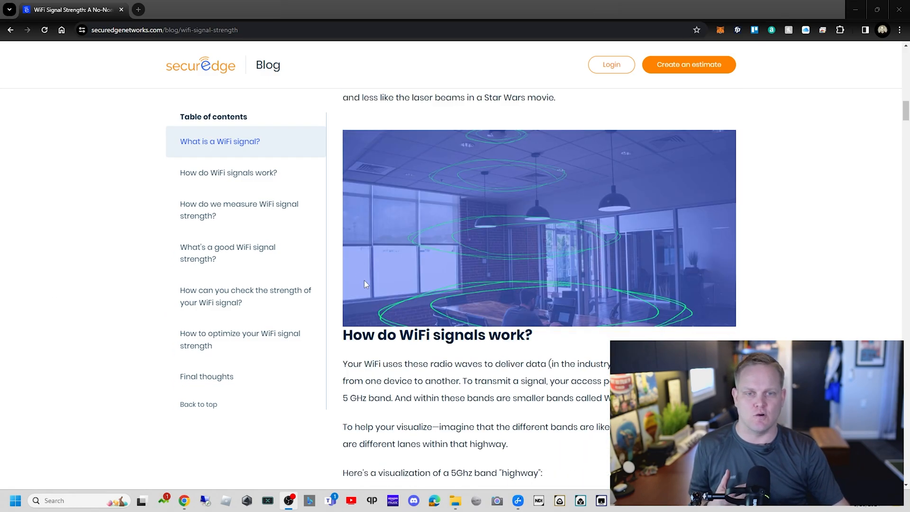
scroll("down", 3)
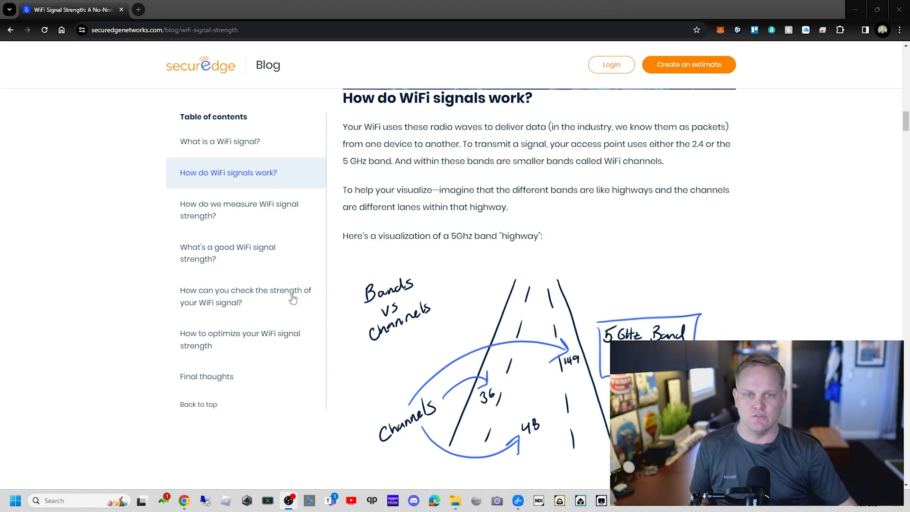
Scroll past the 5GHz highway diagram toward the 'How do we measure WiFi signal strength?' heading
scroll("down", 3)
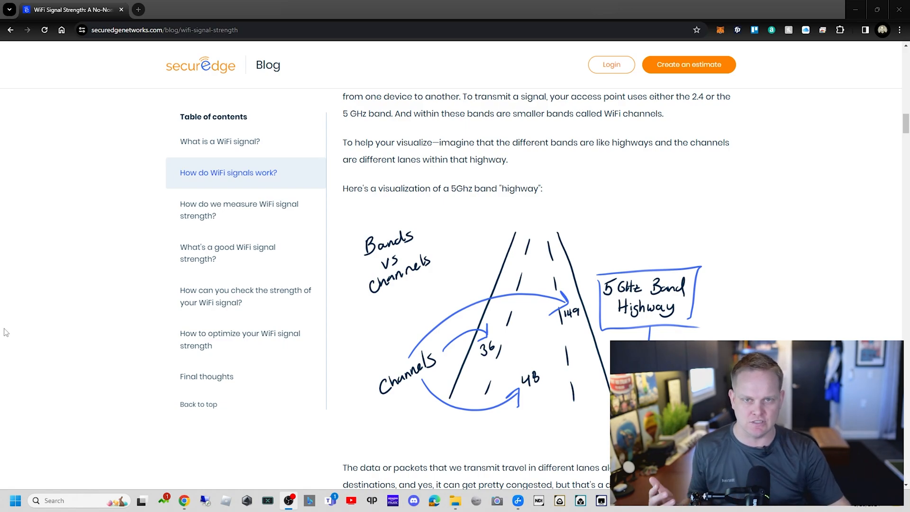
mouse_move(17, 364)
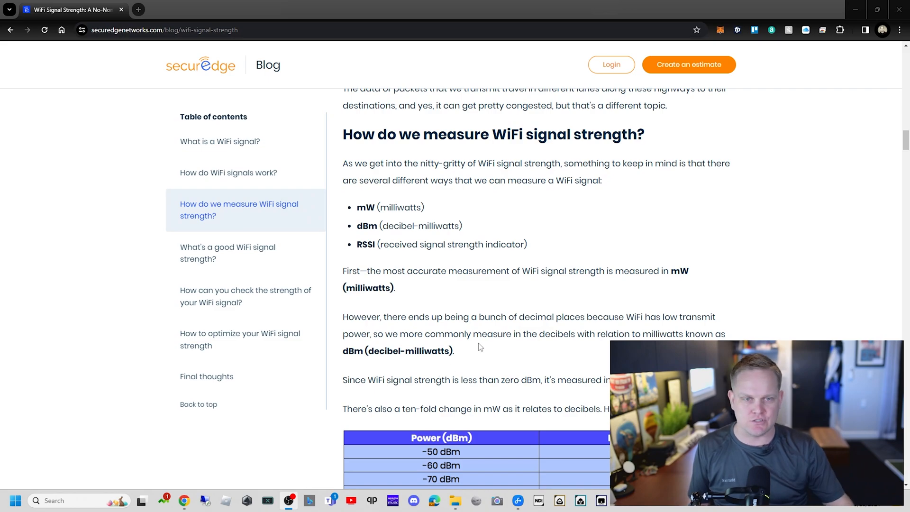
mouse_move(598, 429)
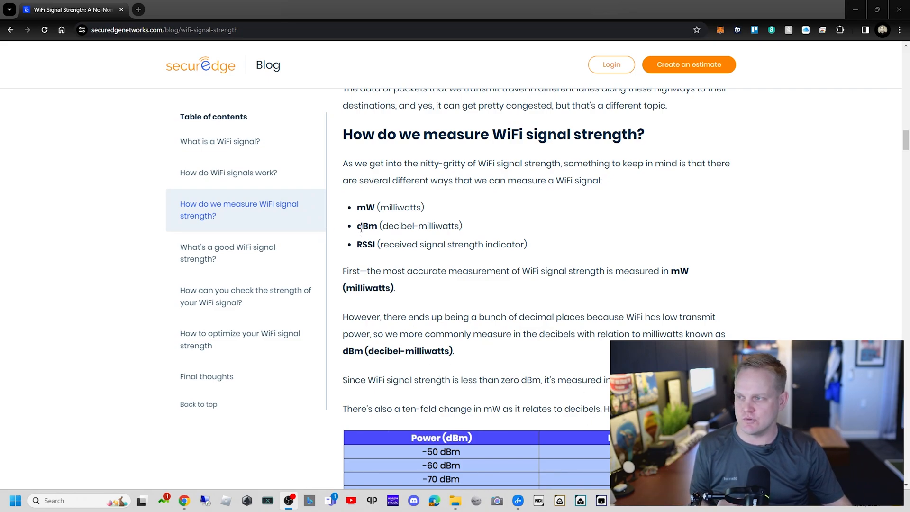
Highlight 'dBm (decibel-milliwatts)', then read the logarithm table, RSSI example and measurement breakdown
left_click_drag(361, 225, 462, 225)
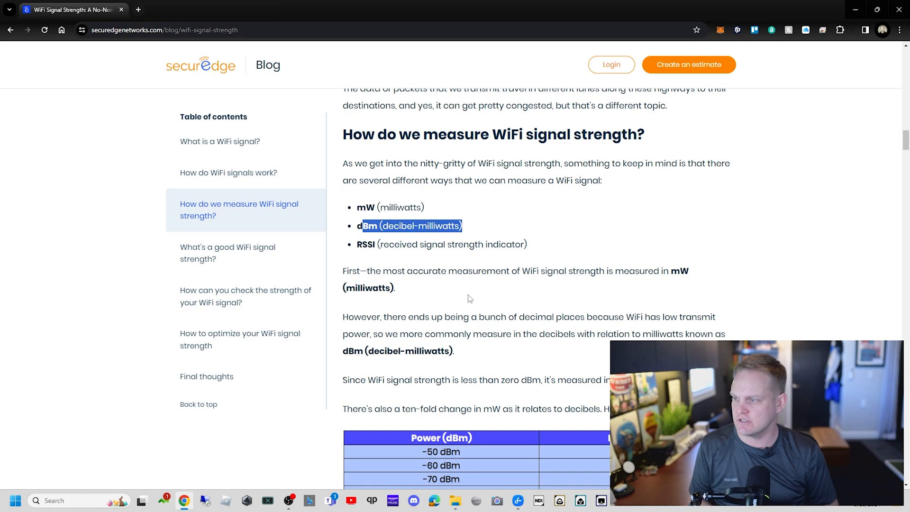
scroll("down", 3)
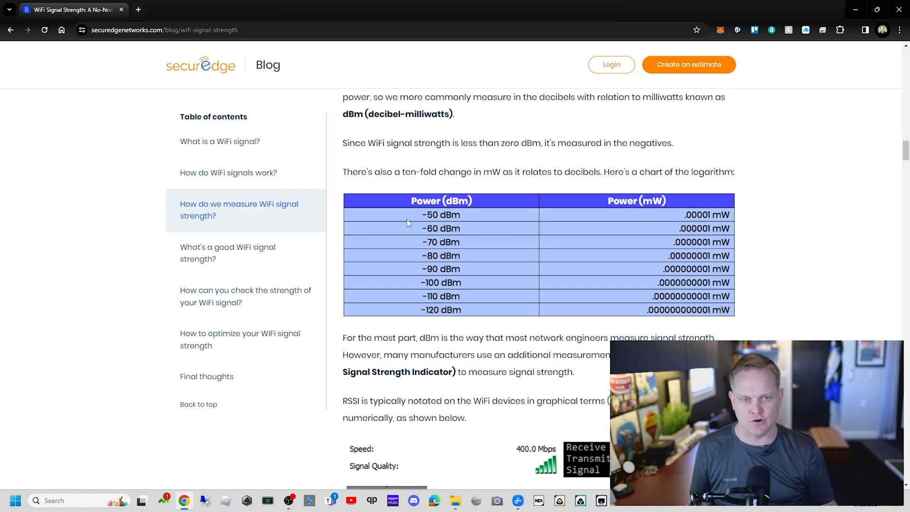
scroll("down", 3)
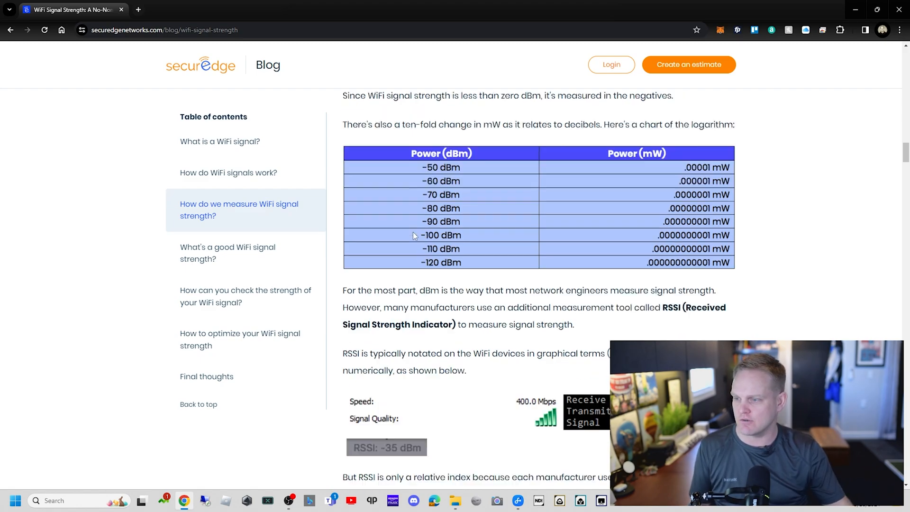
scroll("down", 3)
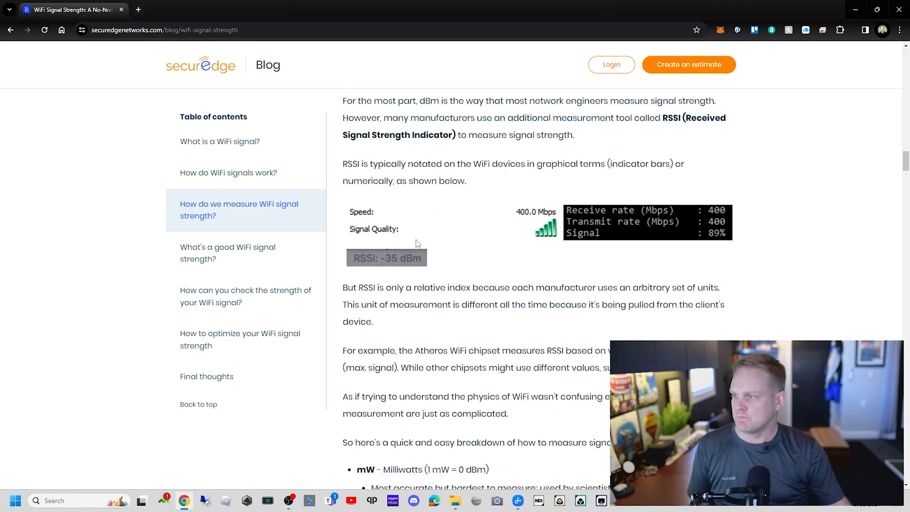
mouse_move(526, 238)
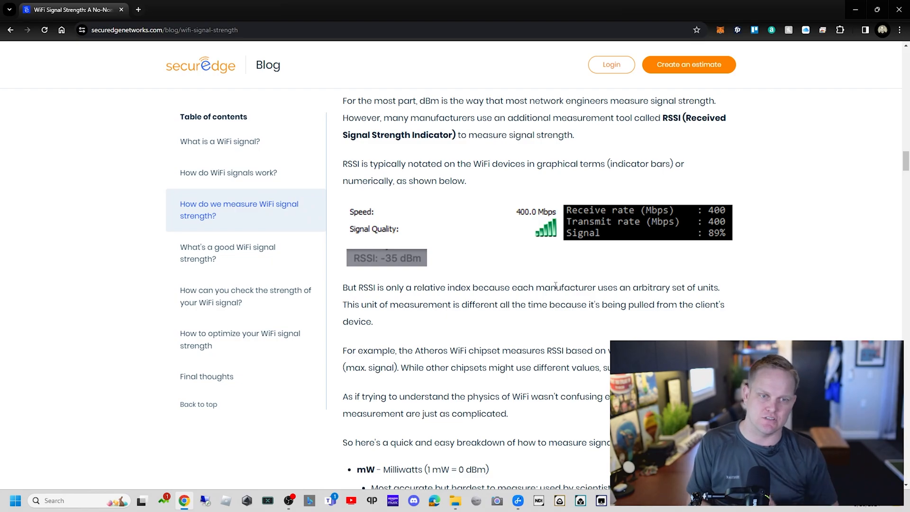
scroll("down", 3)
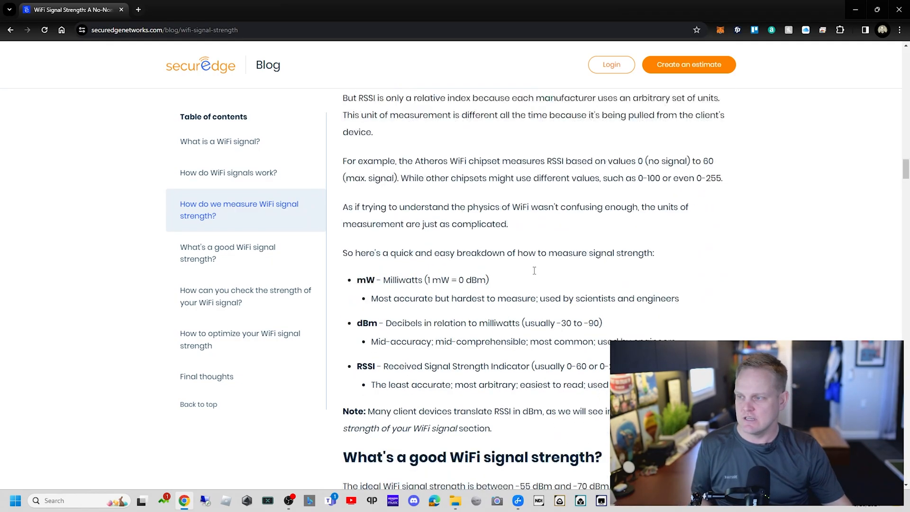
scroll("down", 3)
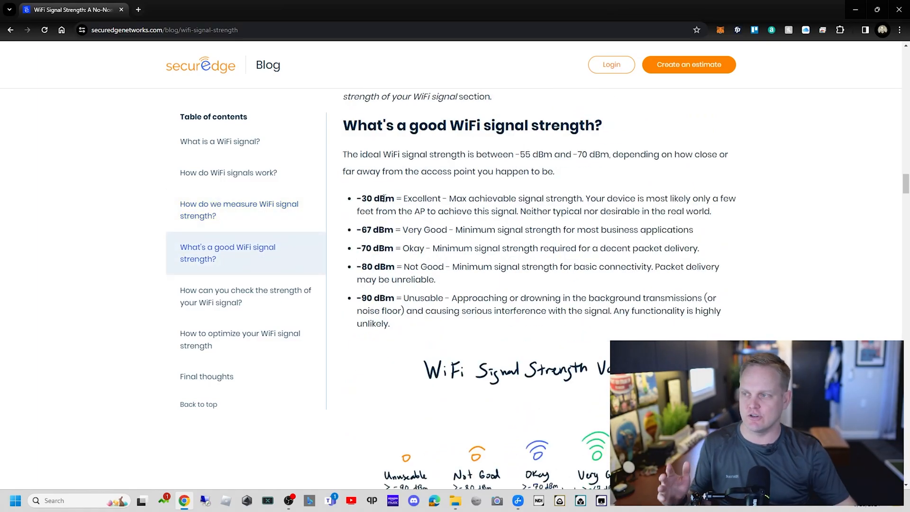
Highlight the -30 dBm Excellent and -90 dBm Unusable ratings, then scroll past the signal values sketch
left_click_drag(356, 198, 486, 198)
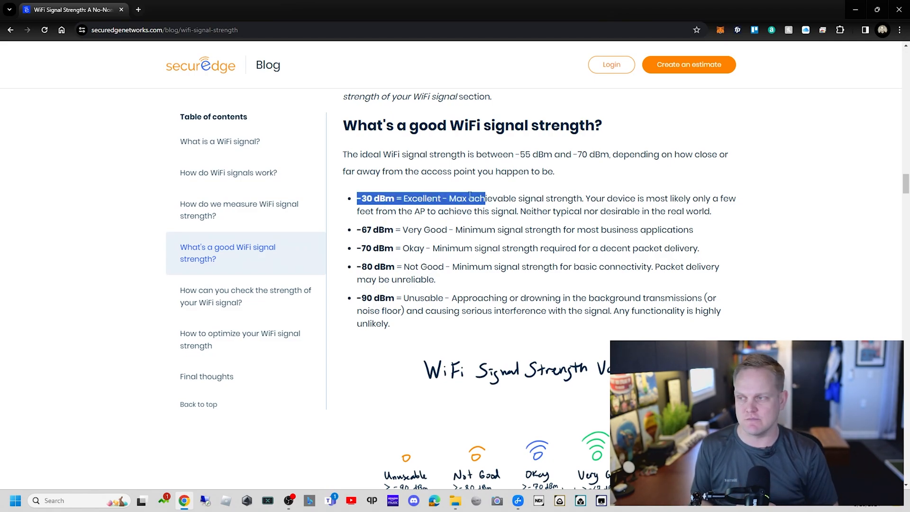
mouse_move(342, 320)
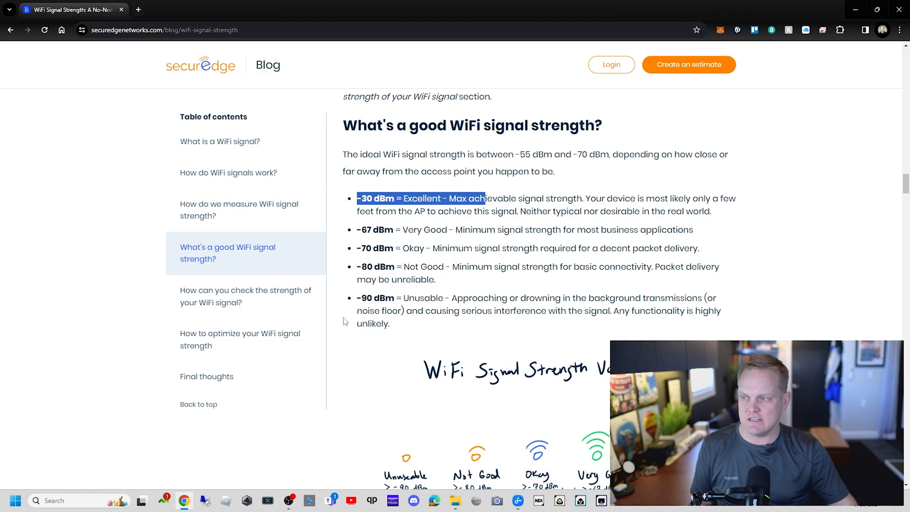
left_click_drag(358, 298, 423, 297)
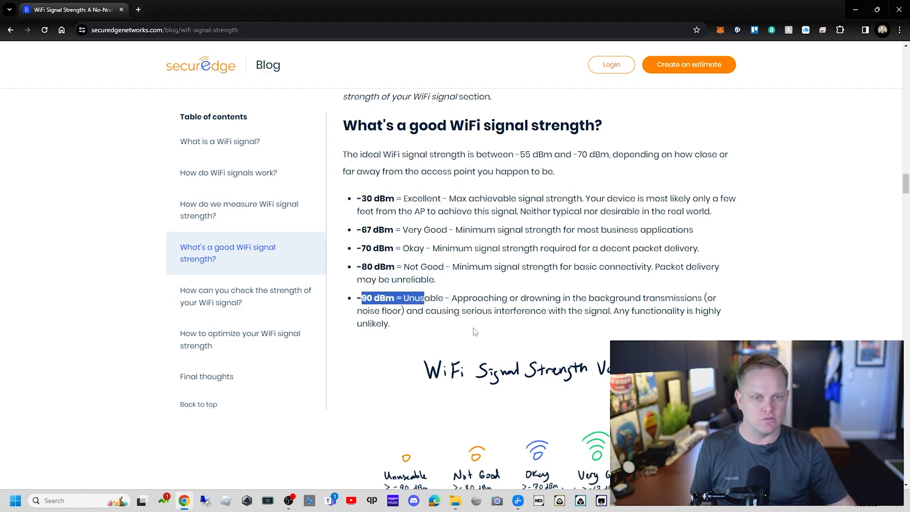
mouse_move(436, 279)
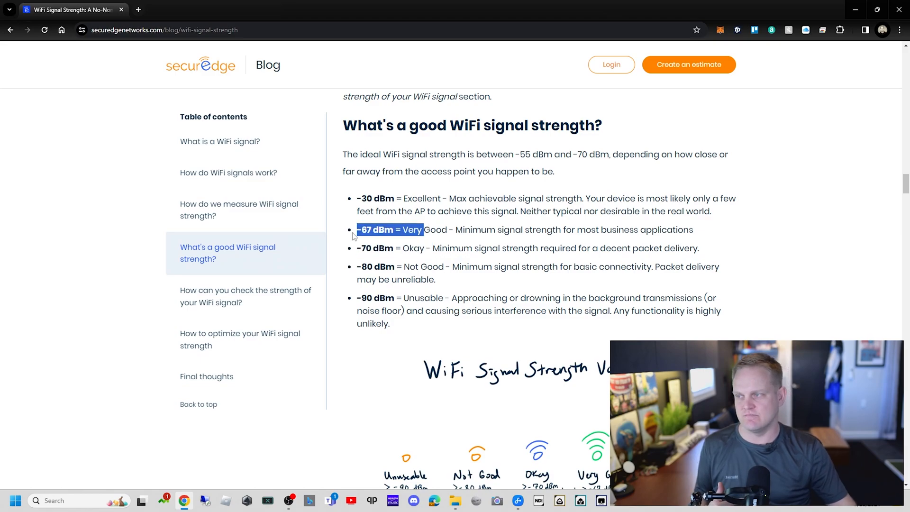
scroll("down", 3)
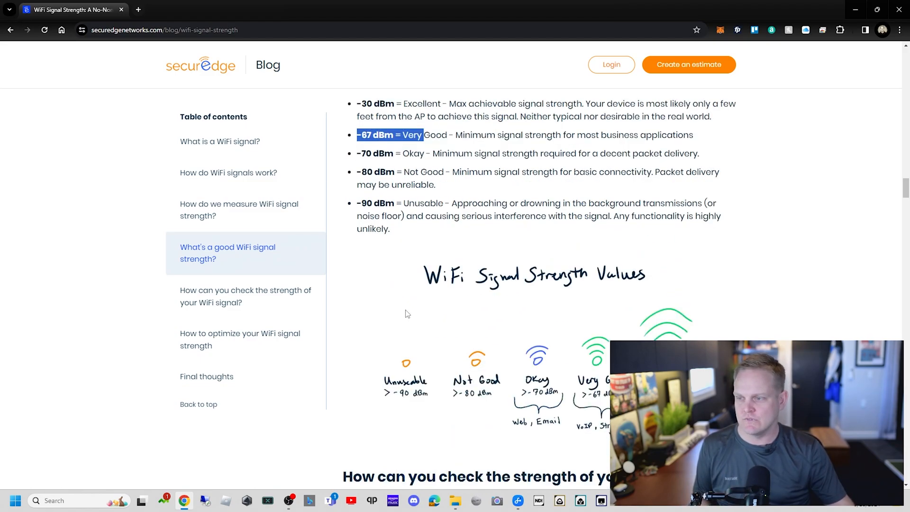
scroll("down", 3)
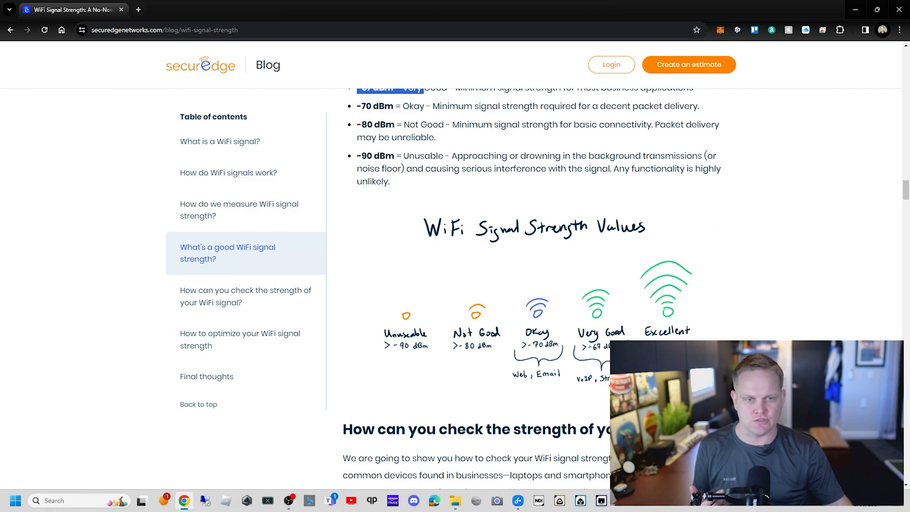
scroll("down", 3)
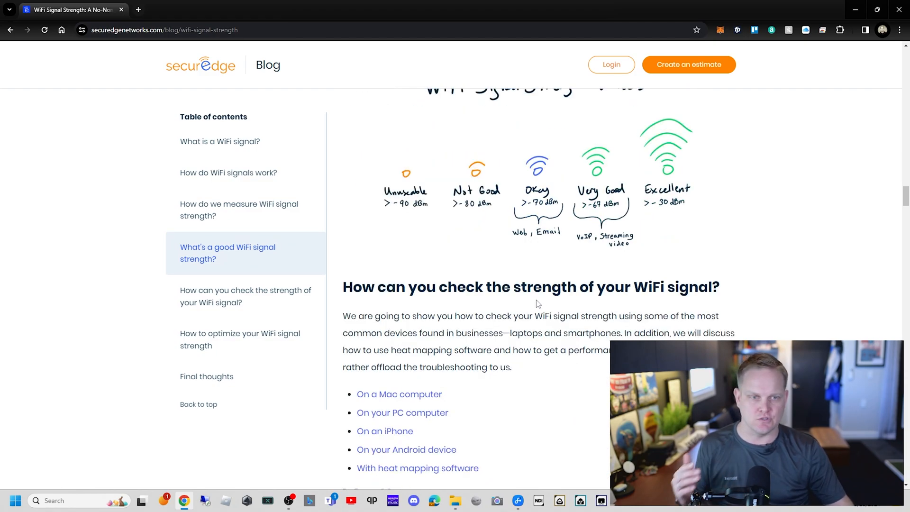
Scroll through the Mac, PC, iPhone and Android signal checks to 'Using heat mapping software'
scroll("down", 3)
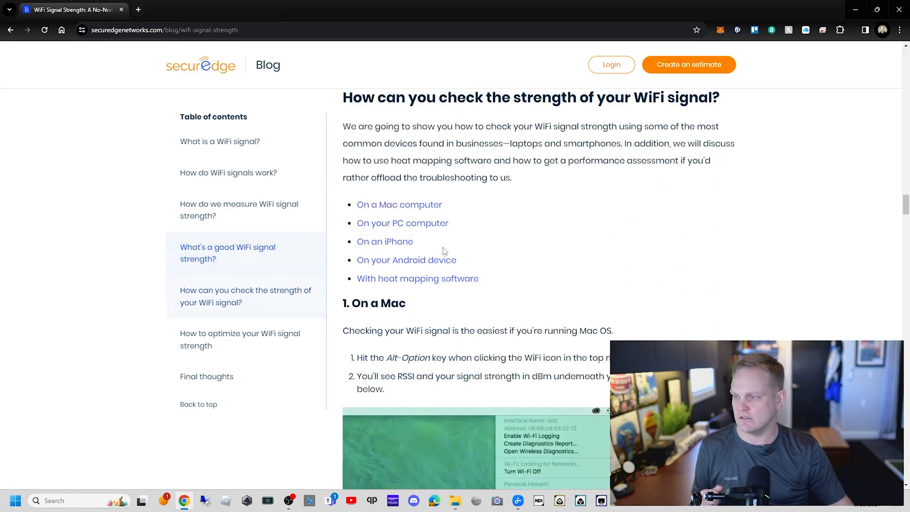
scroll("down", 3)
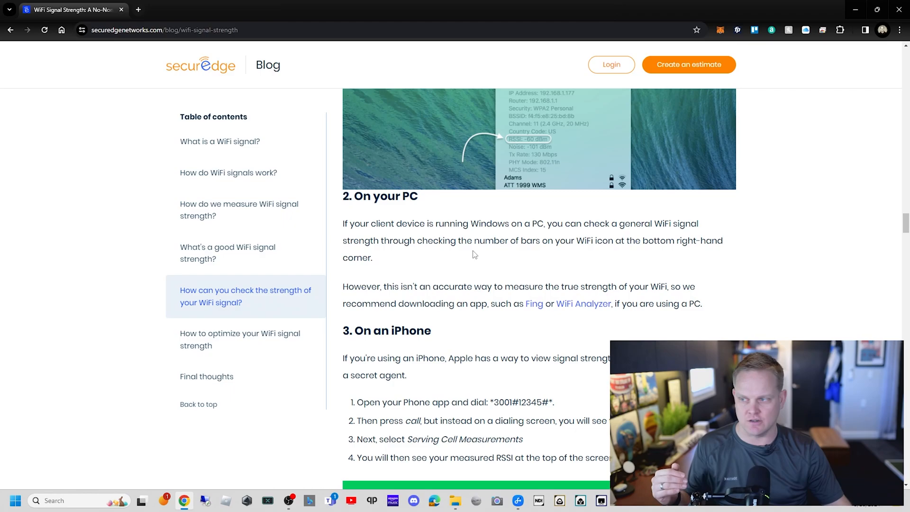
scroll("down", 3)
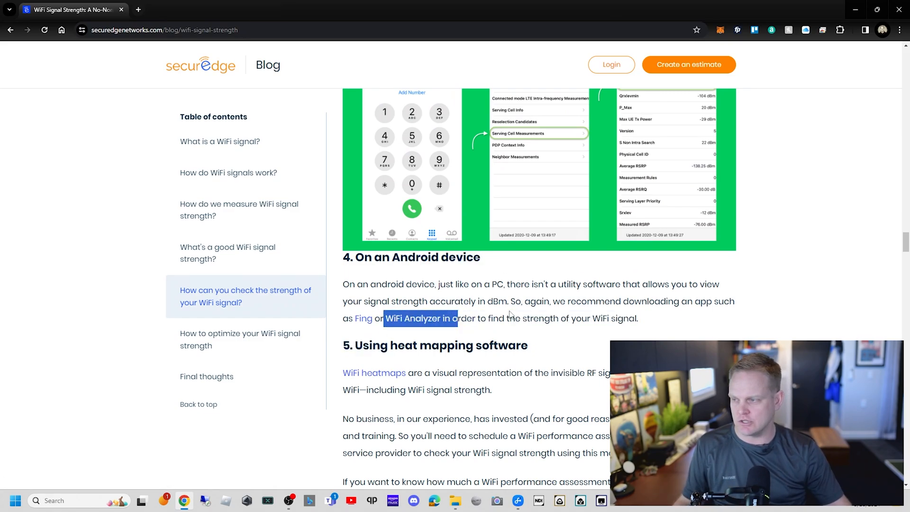
scroll("down", 3)
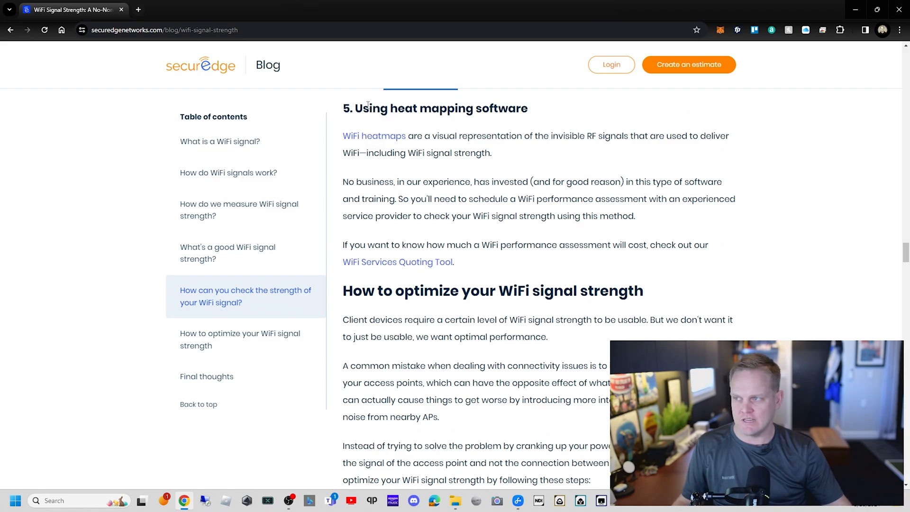
Highlight the heat mapping software heading and scroll through the freeloaders optimization step
left_click_drag(363, 108, 506, 108)
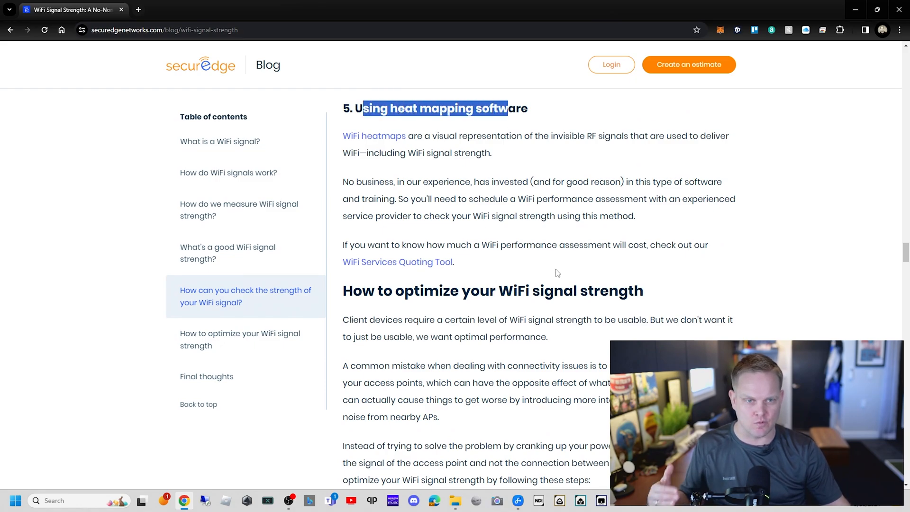
mouse_move(524, 264)
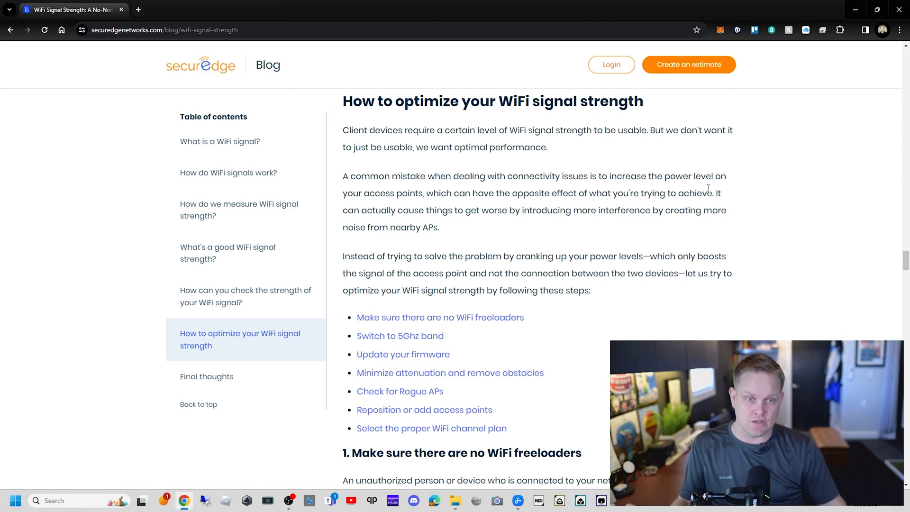
mouse_move(683, 210)
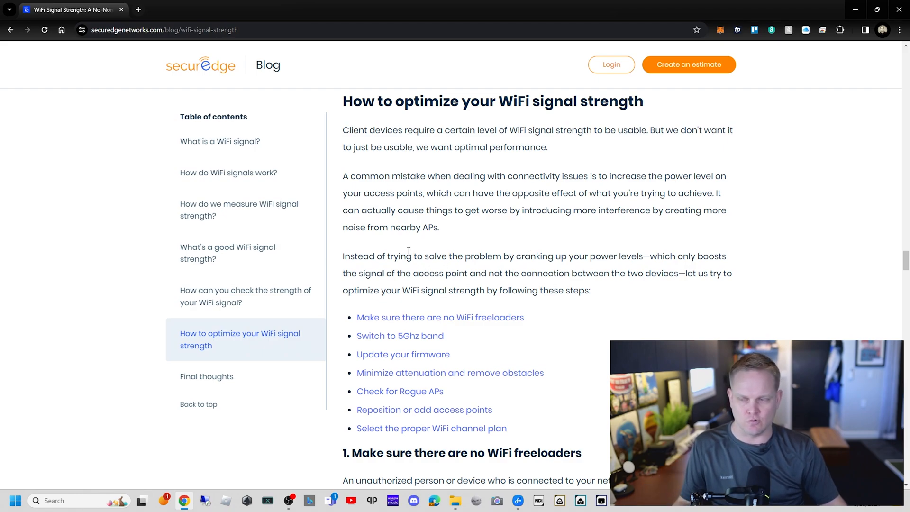
scroll("down", 3)
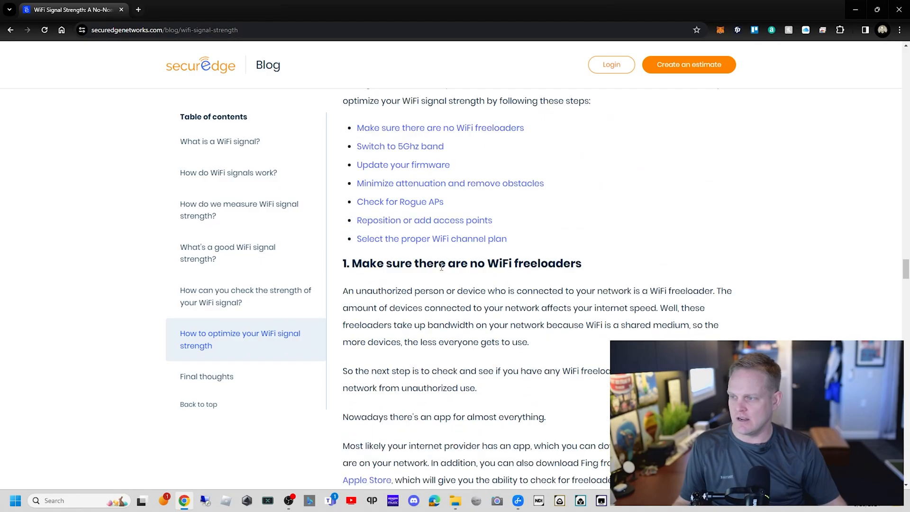
scroll("down", 3)
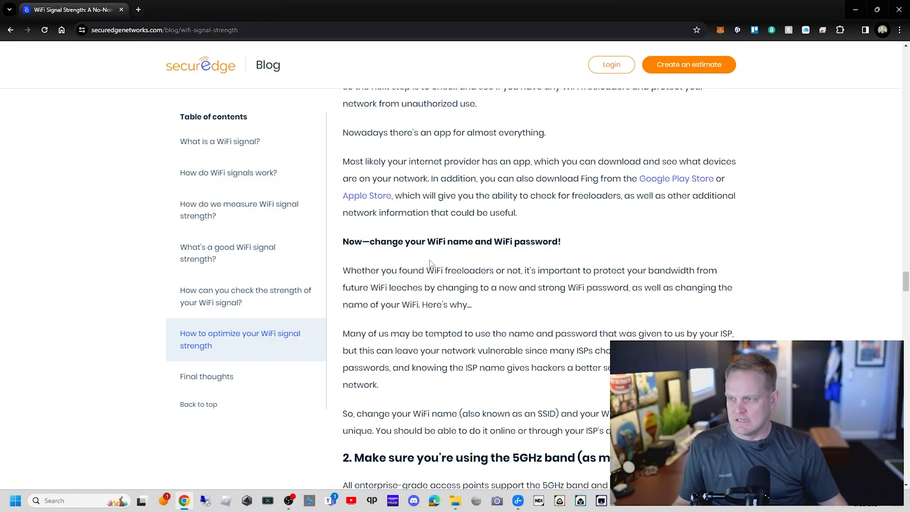
scroll("down", 3)
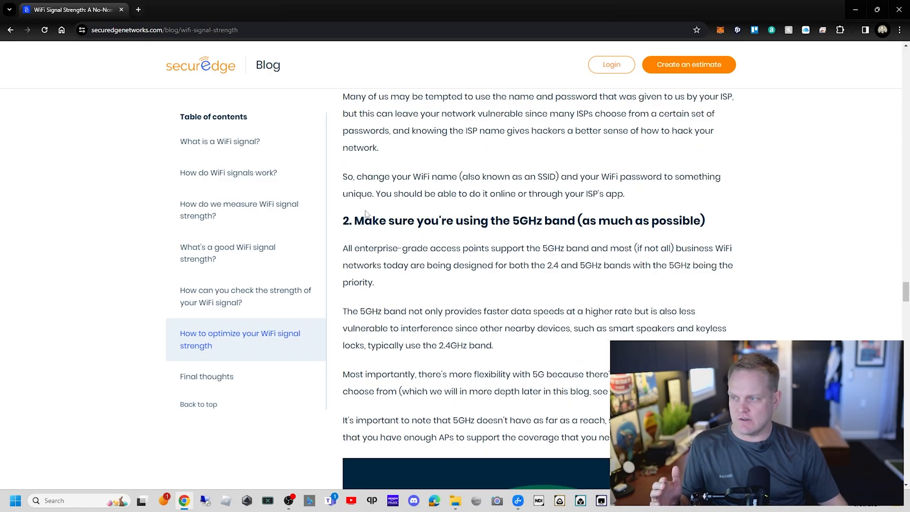
Highlight the 'use the 5GHz band' heading and scroll to the 2.4G versus 5G coverage diagram
left_click_drag(365, 219, 597, 220)
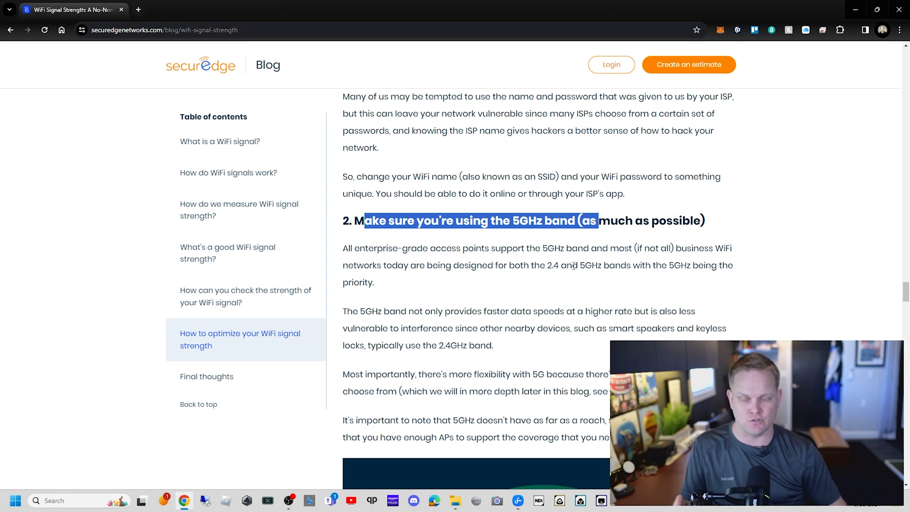
scroll("down", 3)
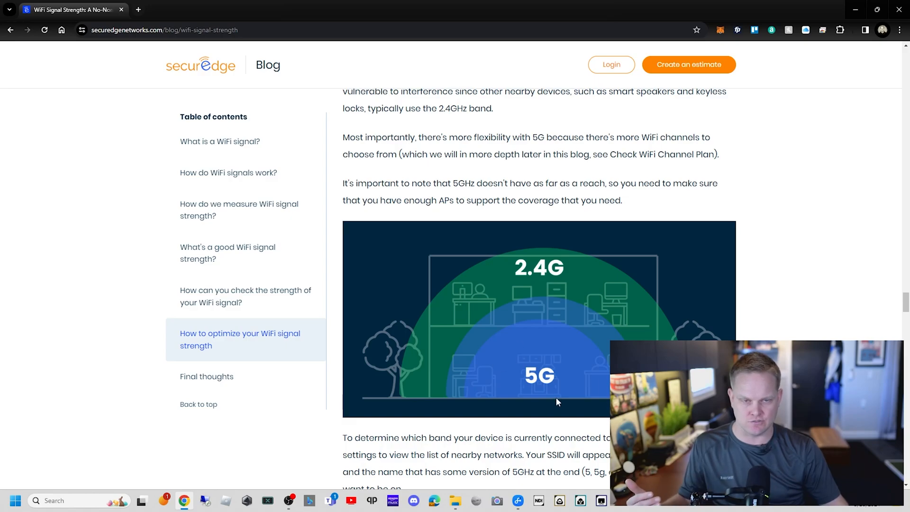
mouse_move(528, 408)
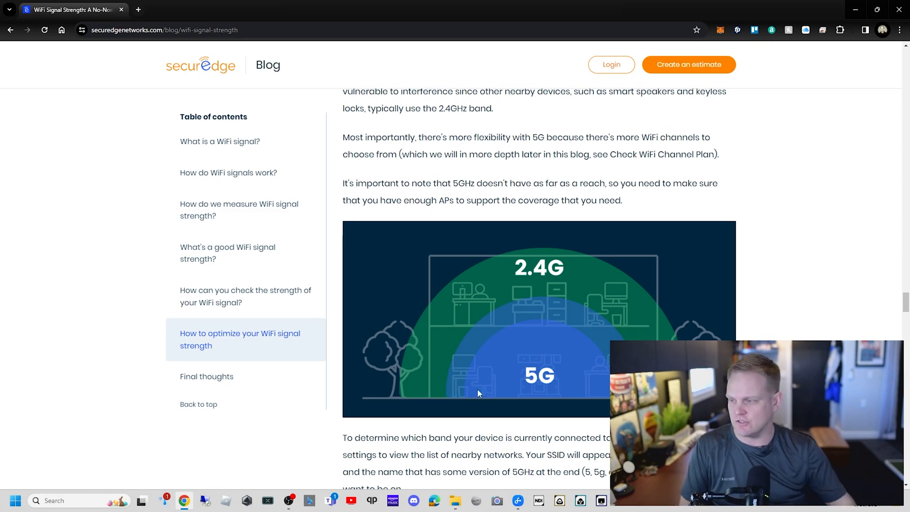
Scroll past the attenuation chart and rogue APs, highlighting the sentence about repositioning access points
scroll("down", 3)
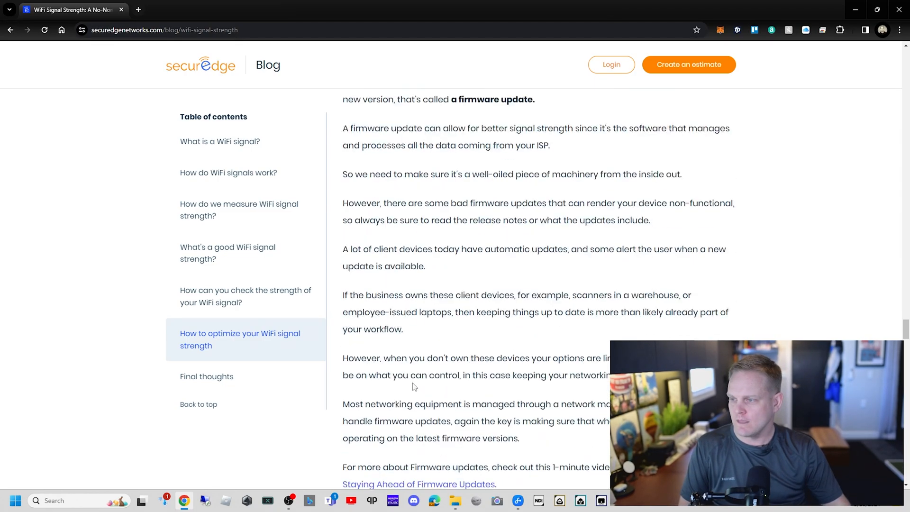
scroll("down", 3)
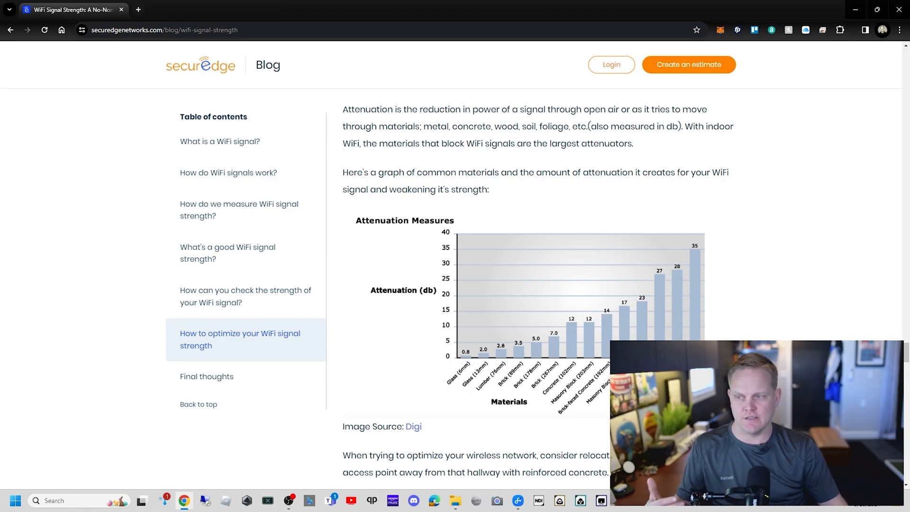
mouse_move(525, 389)
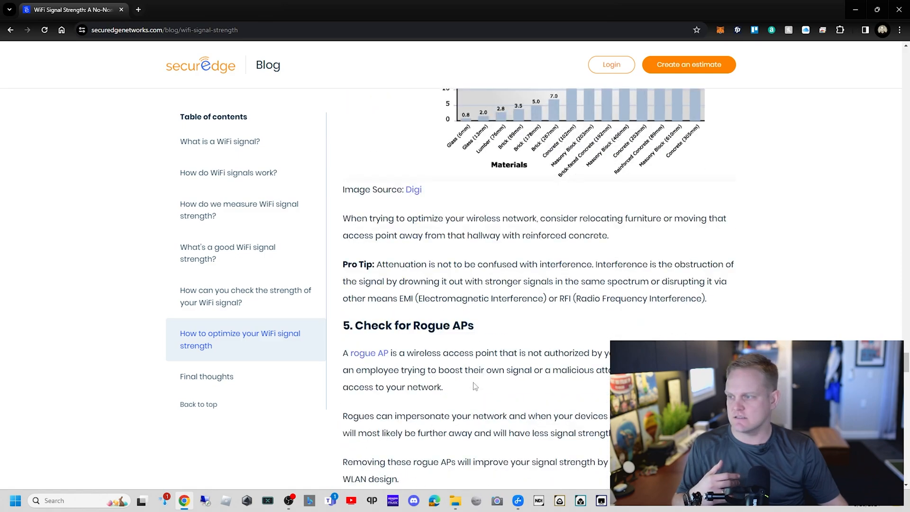
scroll("down", 3)
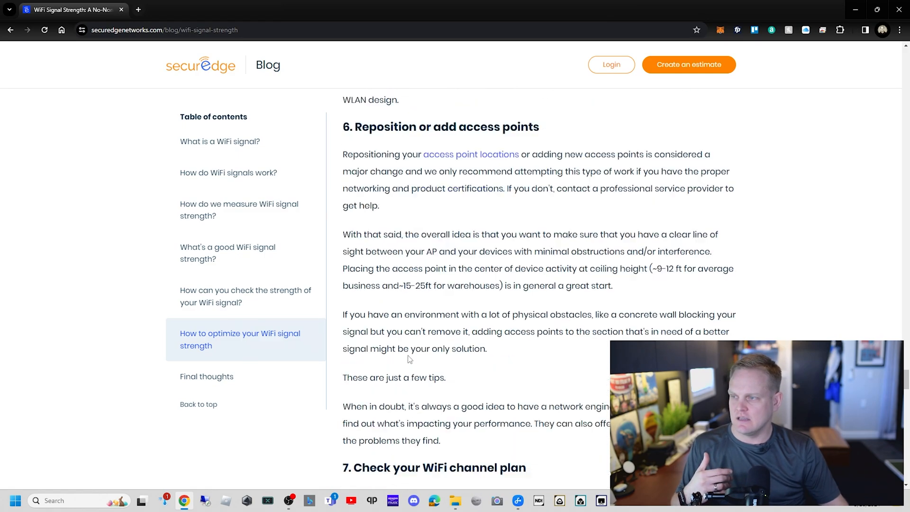
left_click_drag(342, 153, 561, 153)
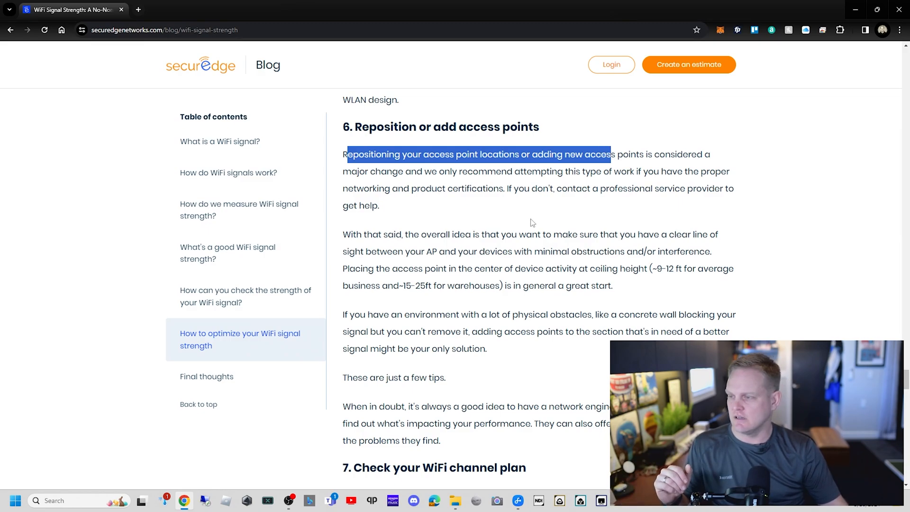
Highlight the list of 5GHz channel numbers, then scroll to the 5GHz and 2.4GHz channel allocation chart
scroll("down", 3)
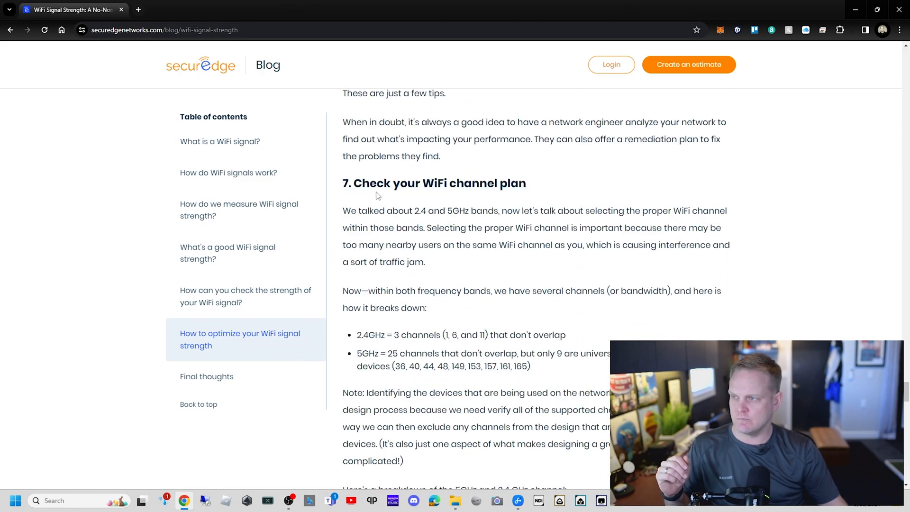
left_click_drag(363, 183, 525, 183)
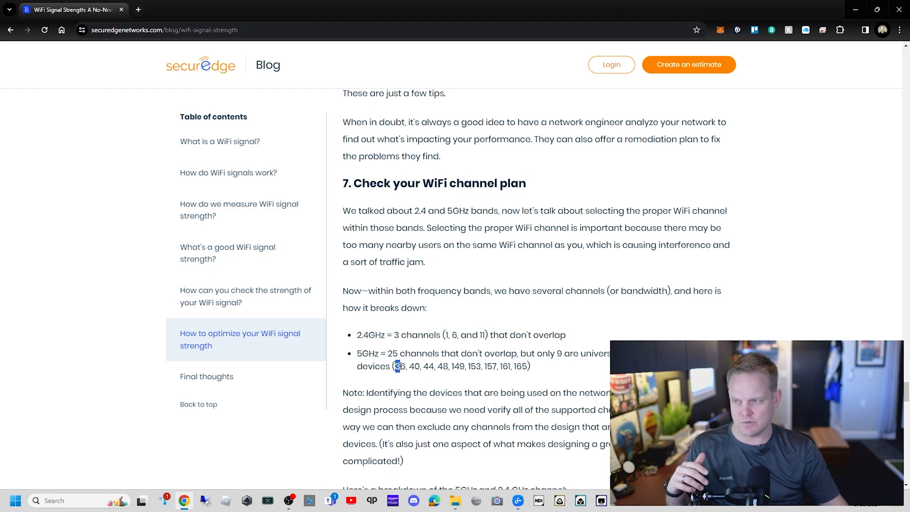
left_click_drag(397, 365, 448, 365)
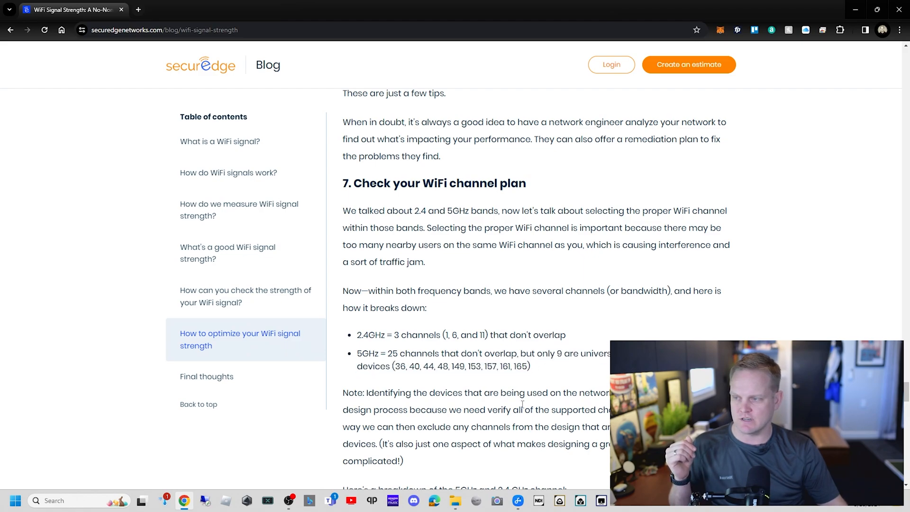
scroll("down", 3)
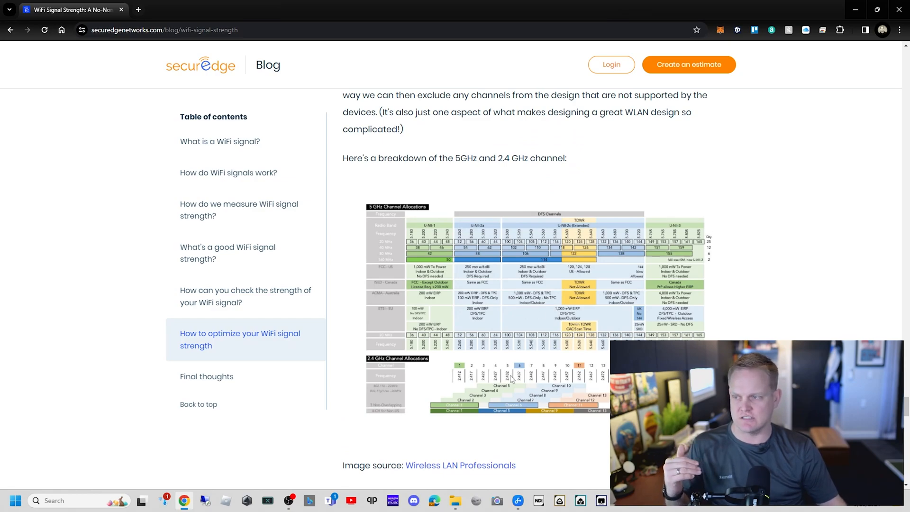
Scroll down to the adjacent versus co-channel interference diagram
scroll("down", 3)
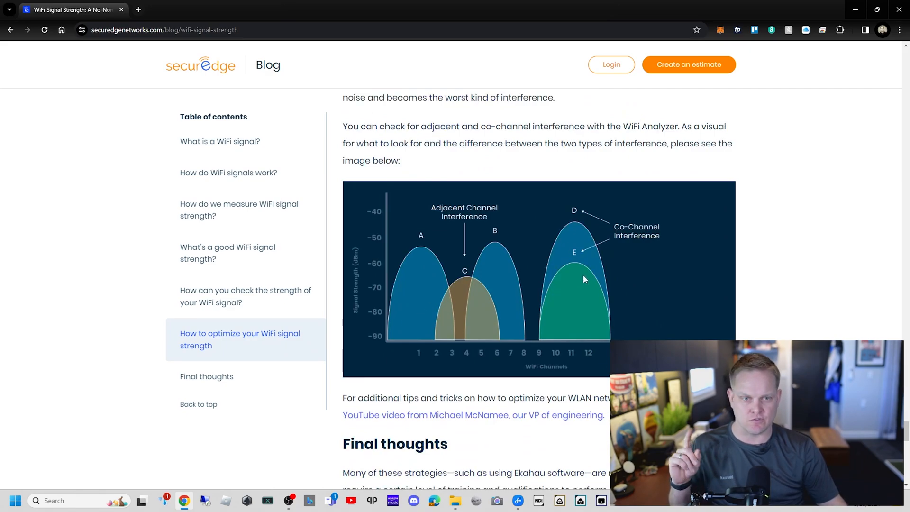
mouse_move(494, 331)
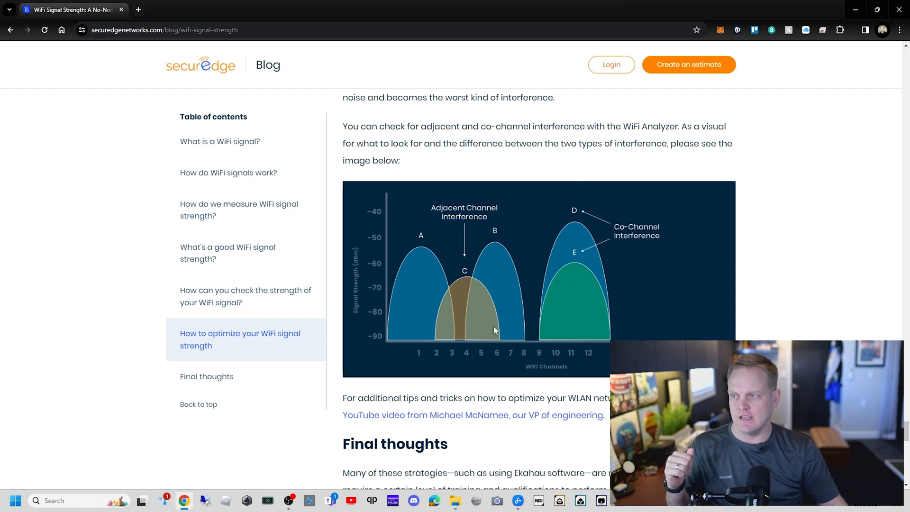
mouse_move(507, 297)
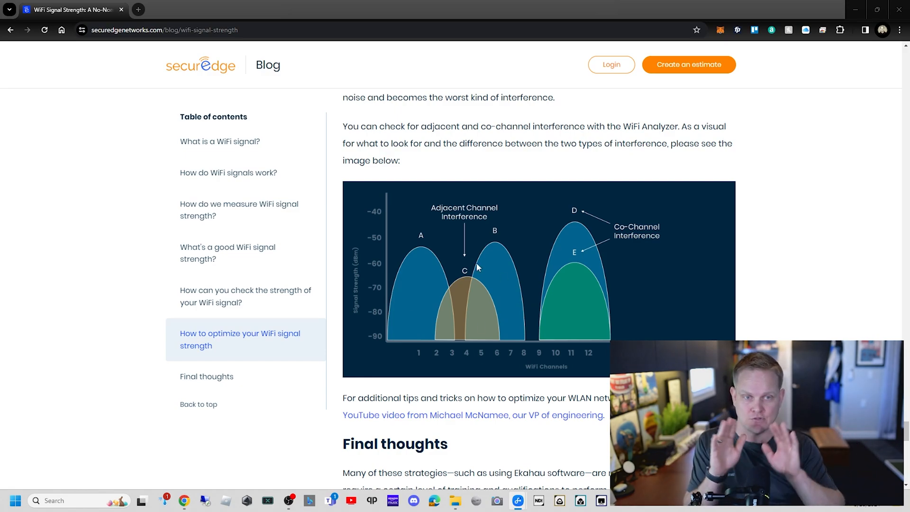
mouse_move(506, 217)
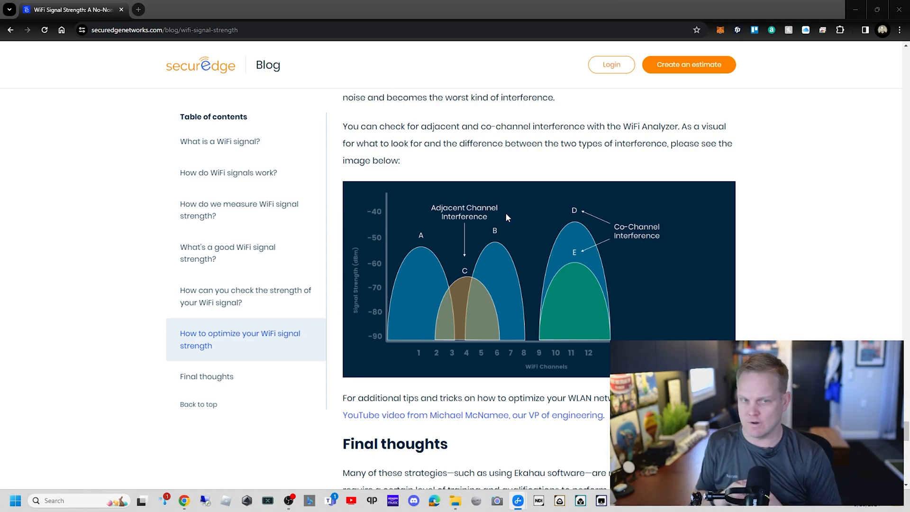
scroll("down", 3)
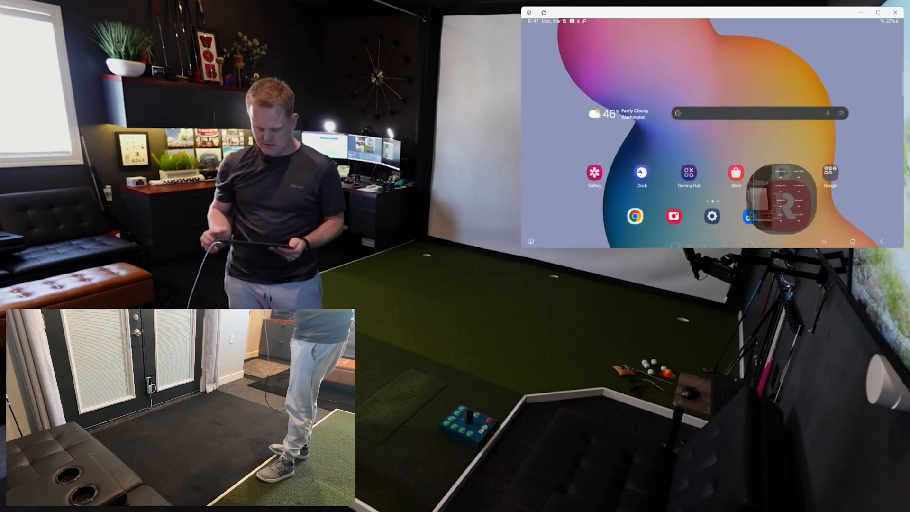
Switch to WiFi Analyzer from Recents, check Channel Rating, then view the Access Points list
left_click(852, 240)
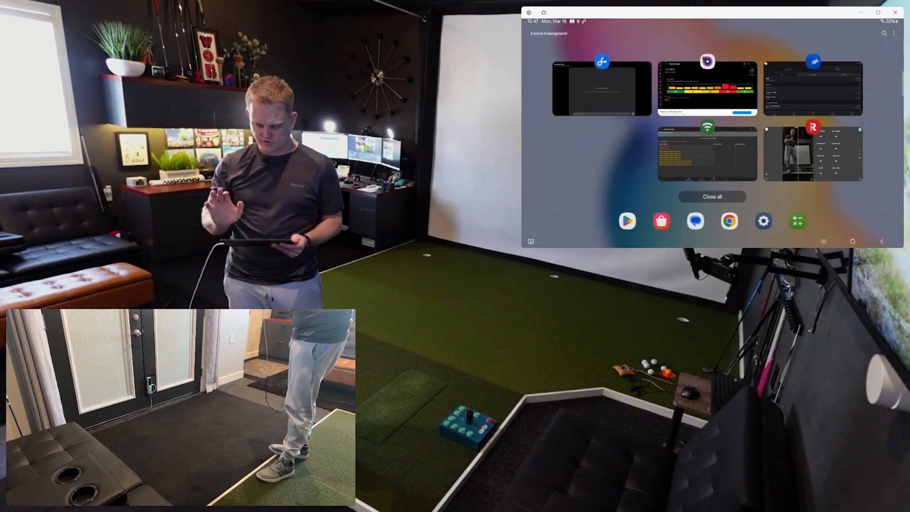
left_click(706, 89)
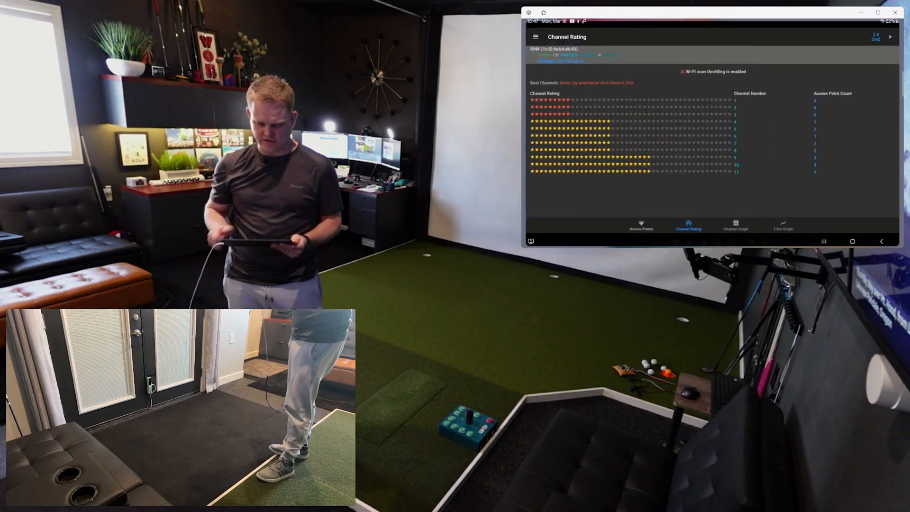
left_click(641, 225)
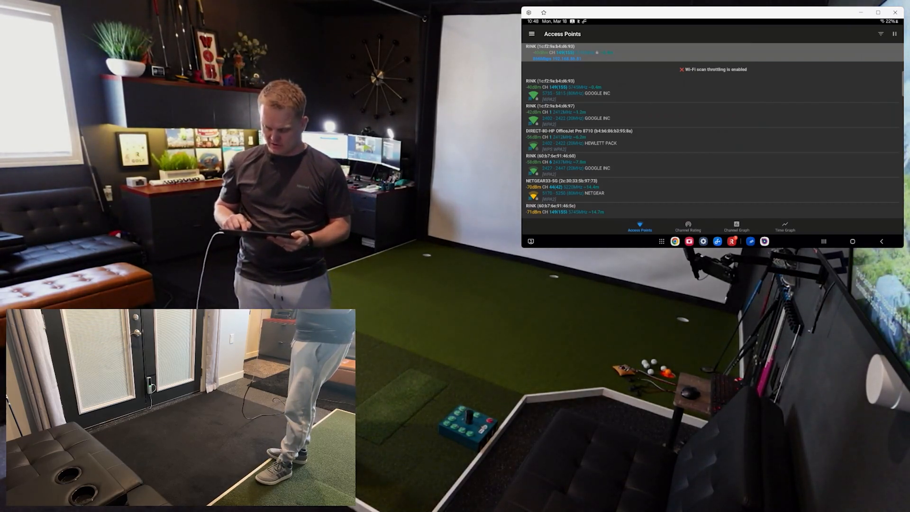
Switch to WiFiman to see device 192.168.86.82 details with open ports 22 and 6024, then bring up Recents
left_click(851, 241)
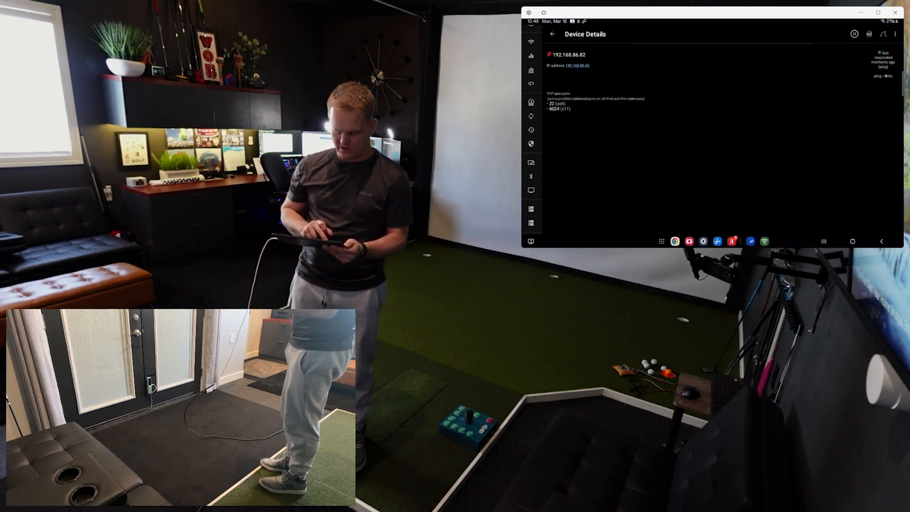
left_click(552, 34)
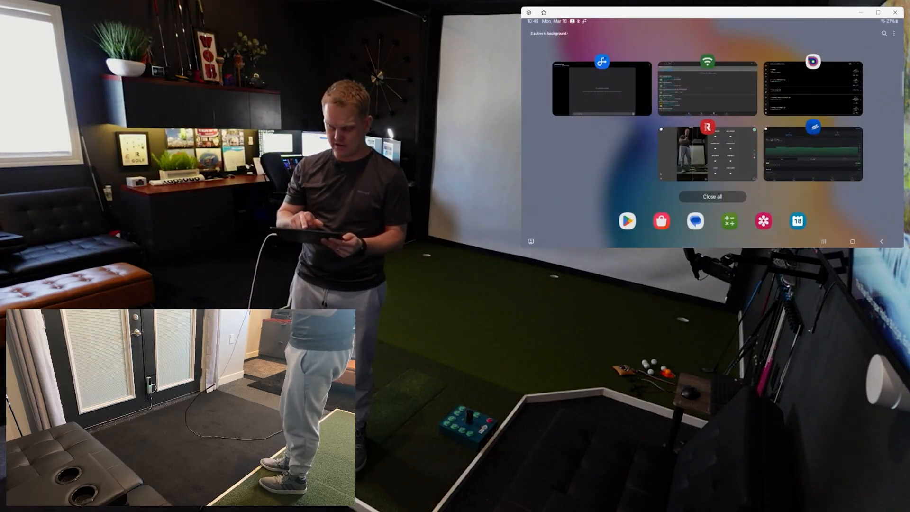
Return to WiFi Analyzer and view the Channel Rating list of channel congestion
left_click(706, 89)
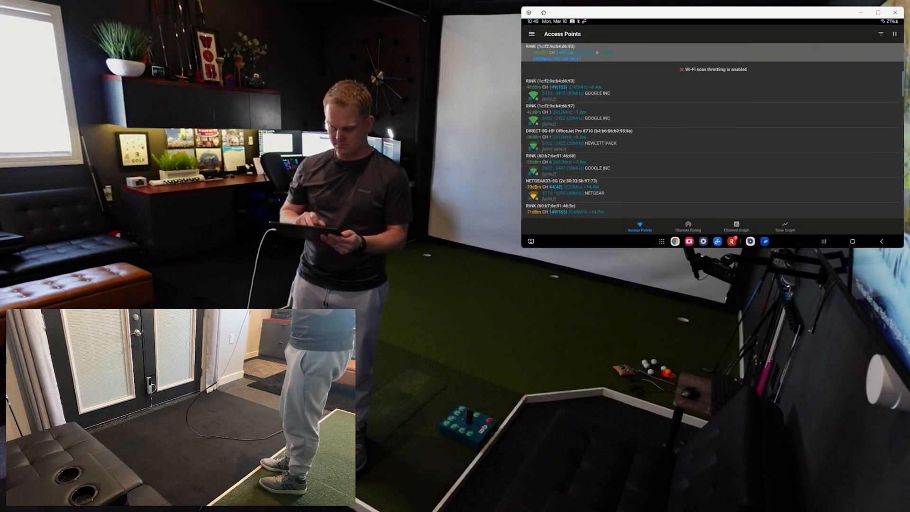
left_click(687, 226)
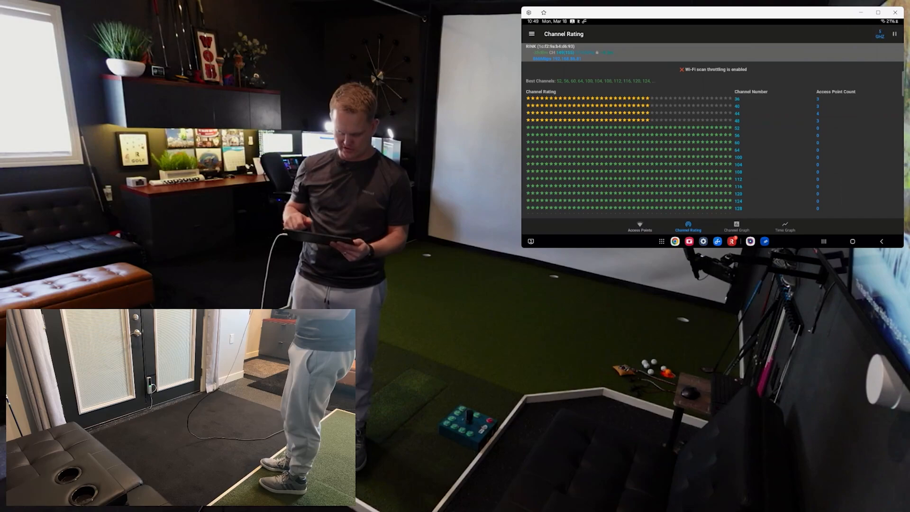
scroll("down", 3)
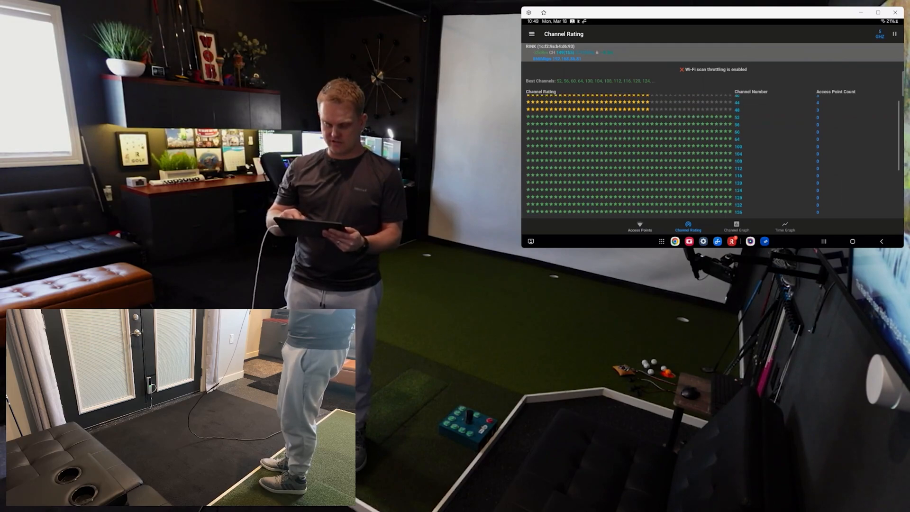
Switch the band selector between 5 GHz and 6 GHz ratings, then bring up recent apps
left_click(879, 34)
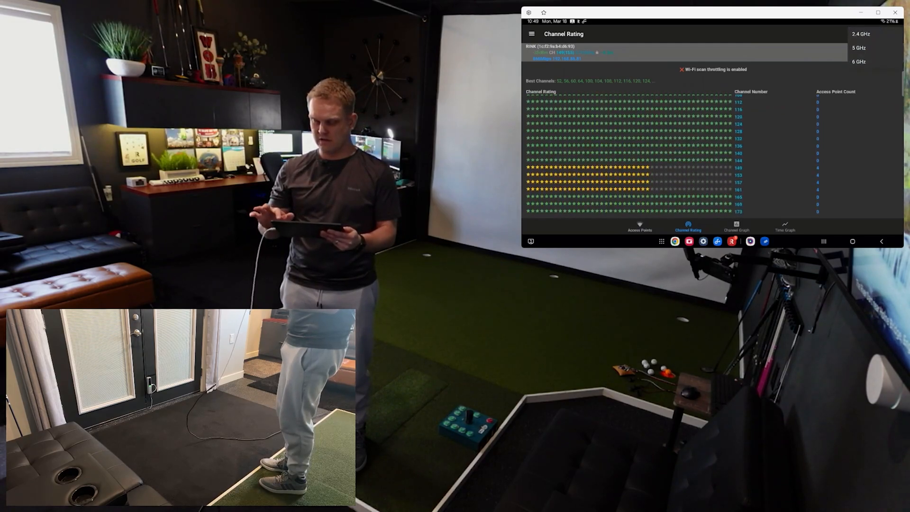
left_click(858, 61)
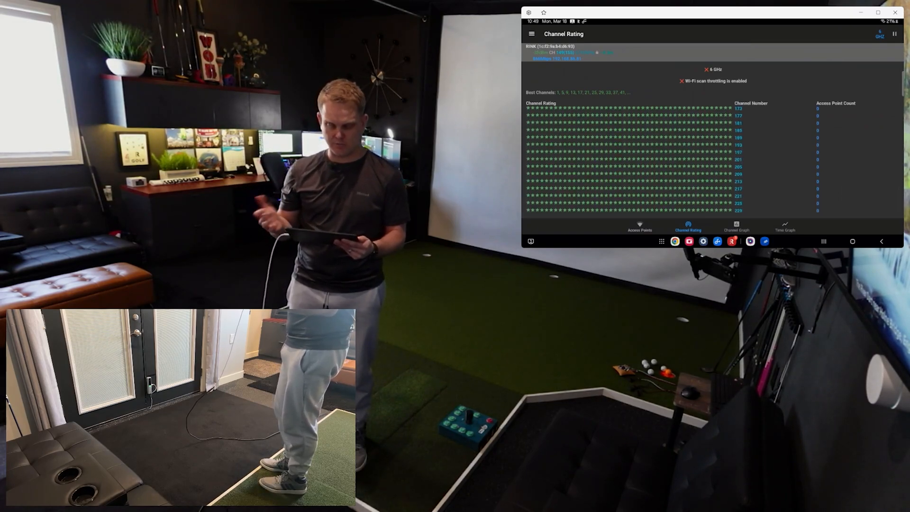
left_click(880, 34)
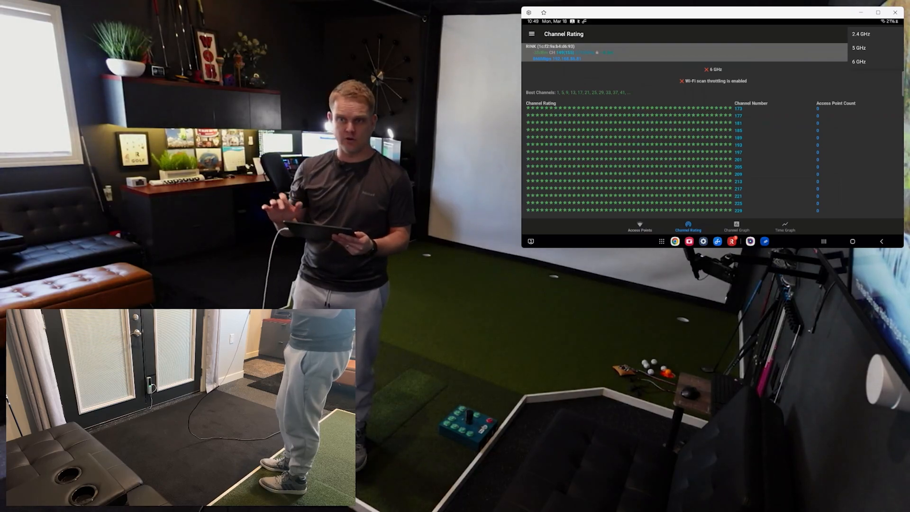
left_click(858, 47)
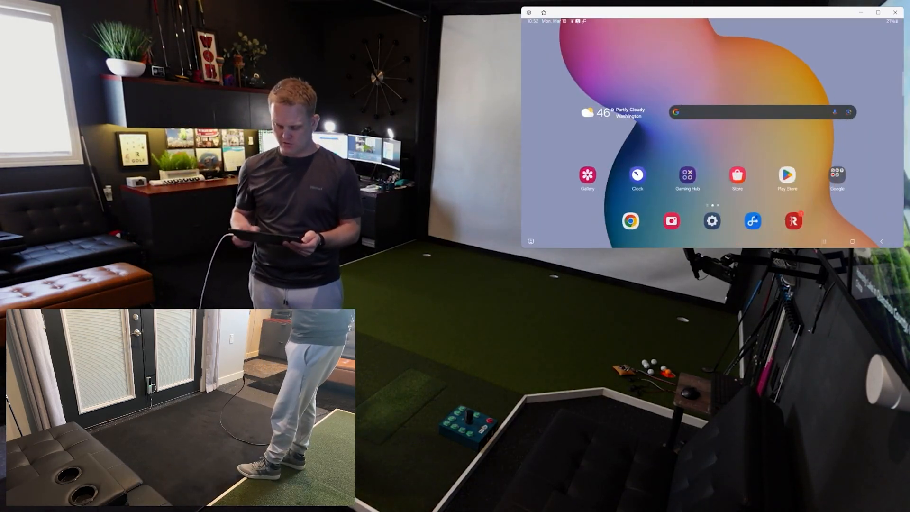
left_click(851, 240)
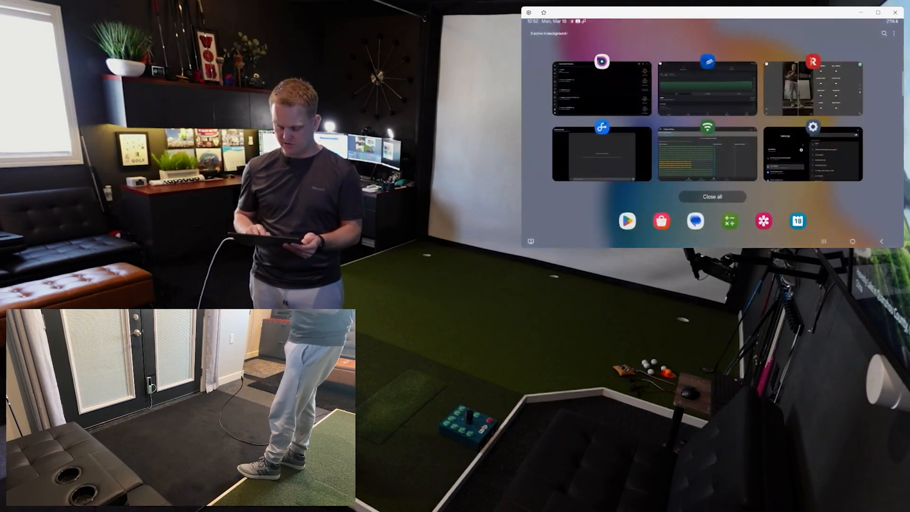